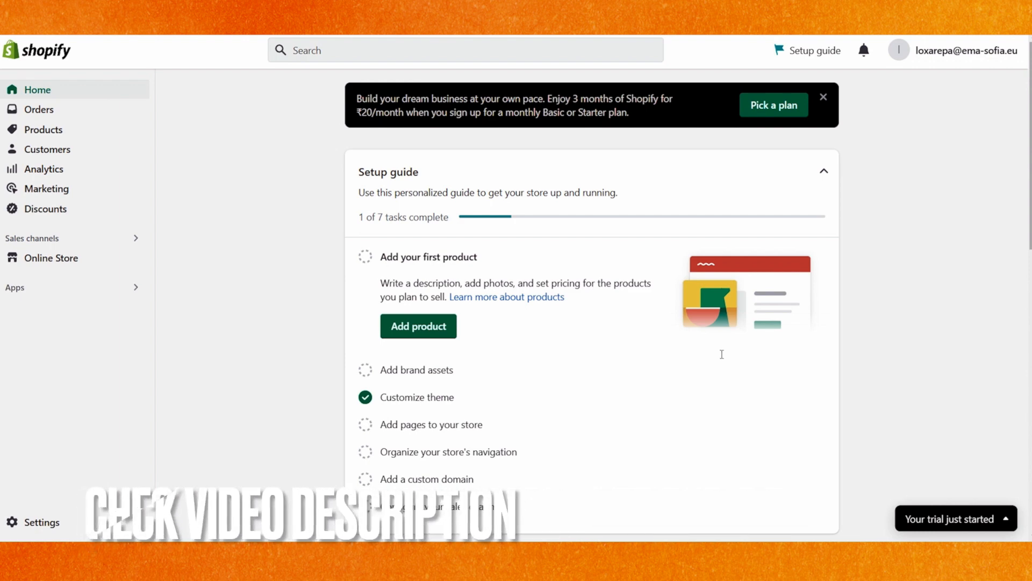
{"action": "mouse_move", "coordinate": [637, 153]}
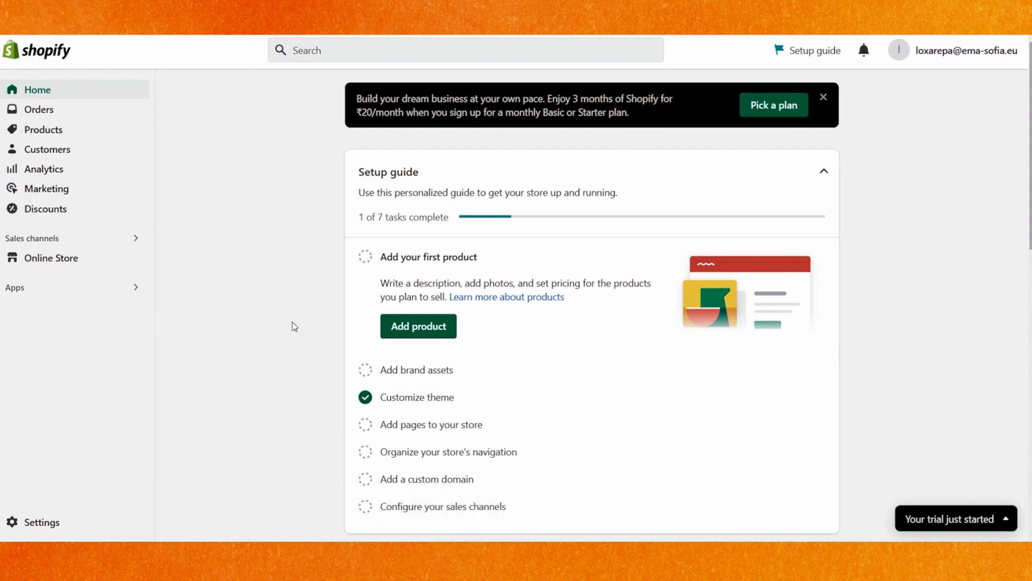
{"action": "mouse_move", "coordinate": [16, 525]}
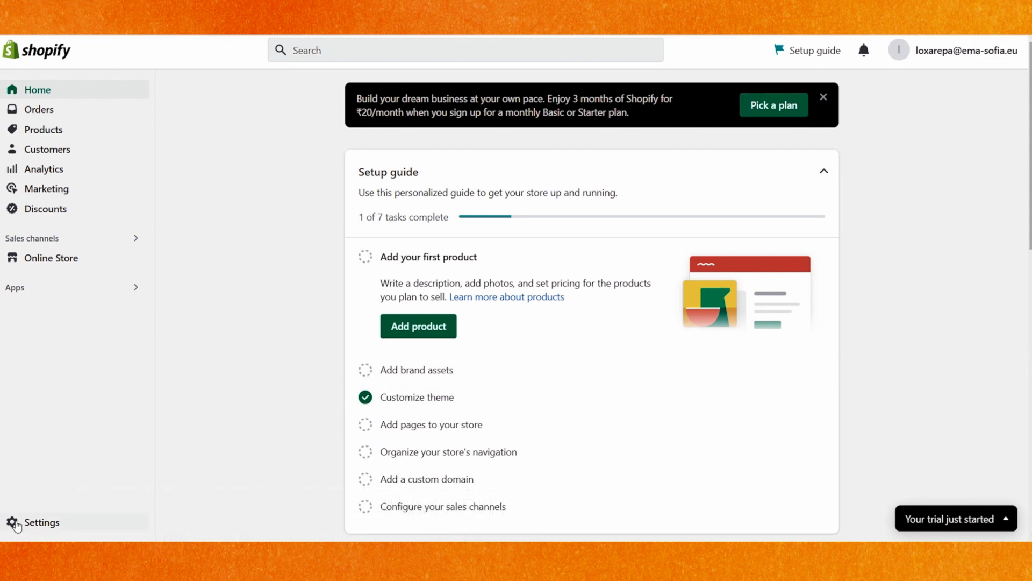
Go to Settings and open Billing to see payment methods, INR currency and trial subscription.
{"action": "left_click", "coordinate": [42, 522]}
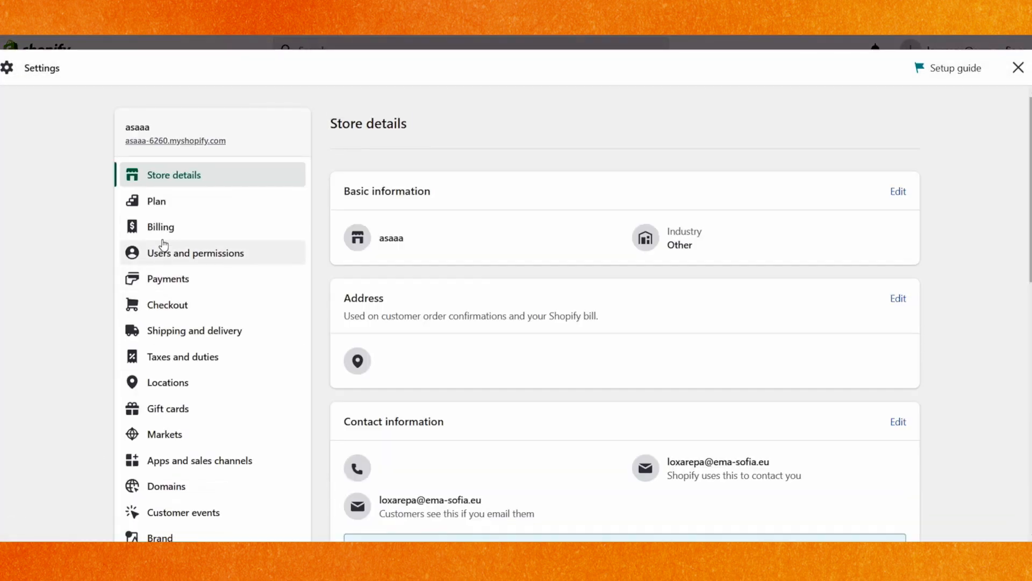
{"action": "left_click", "coordinate": [161, 227]}
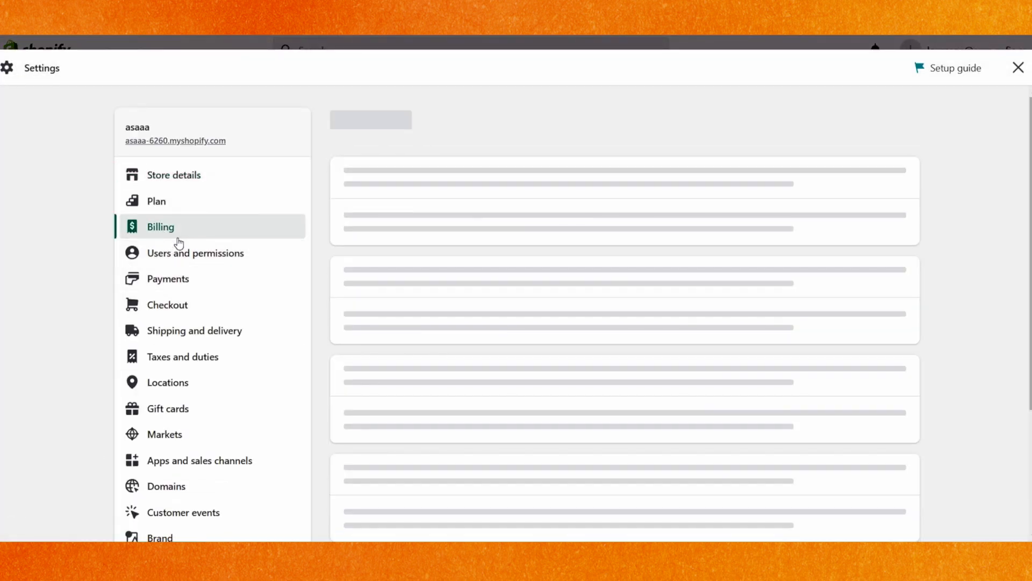
{"action": "left_click", "coordinate": [161, 227]}
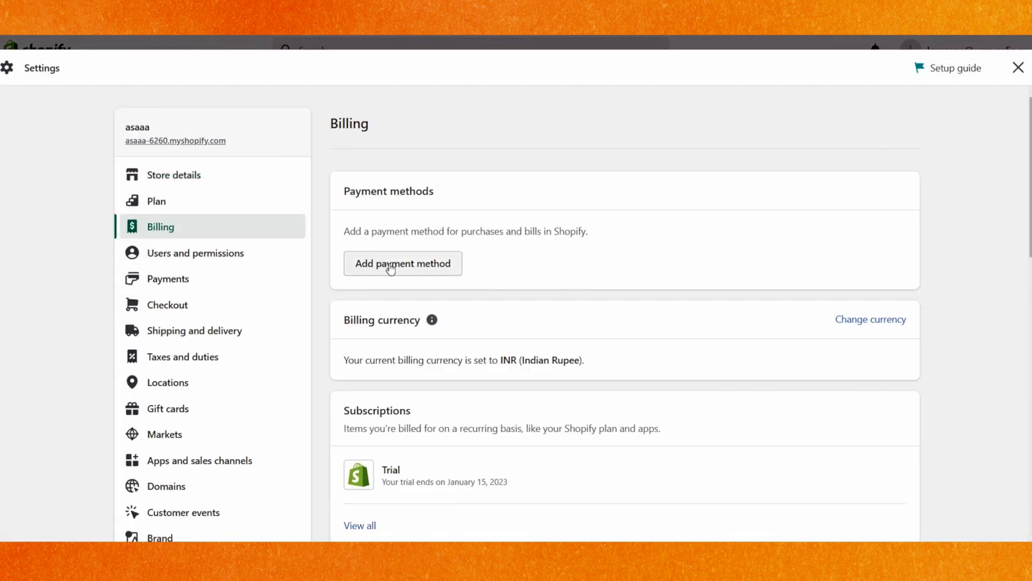
{"action": "left_click", "coordinate": [401, 264]}
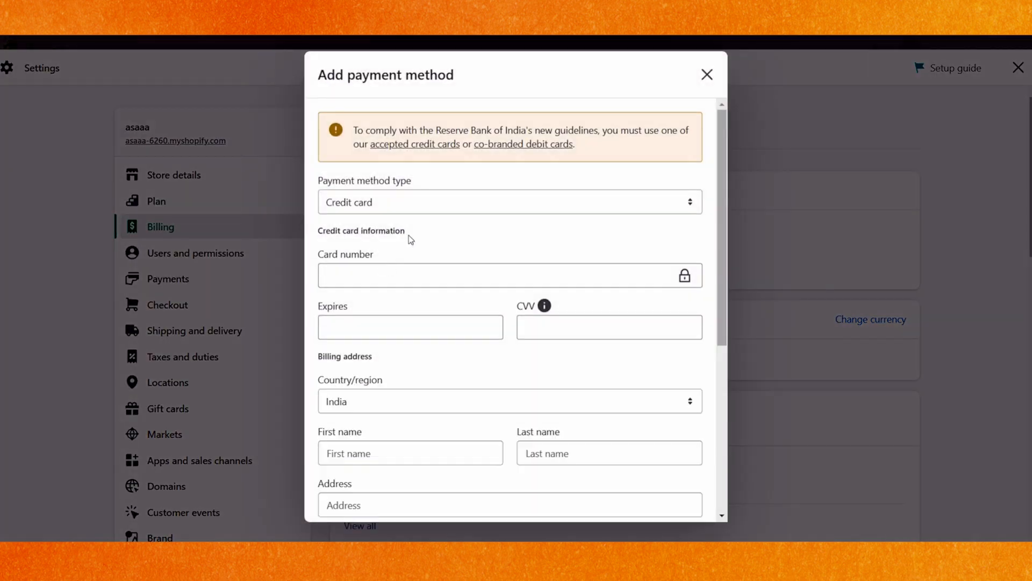
{"action": "scroll", "scroll_direction": "down", "scroll_amount": 3}
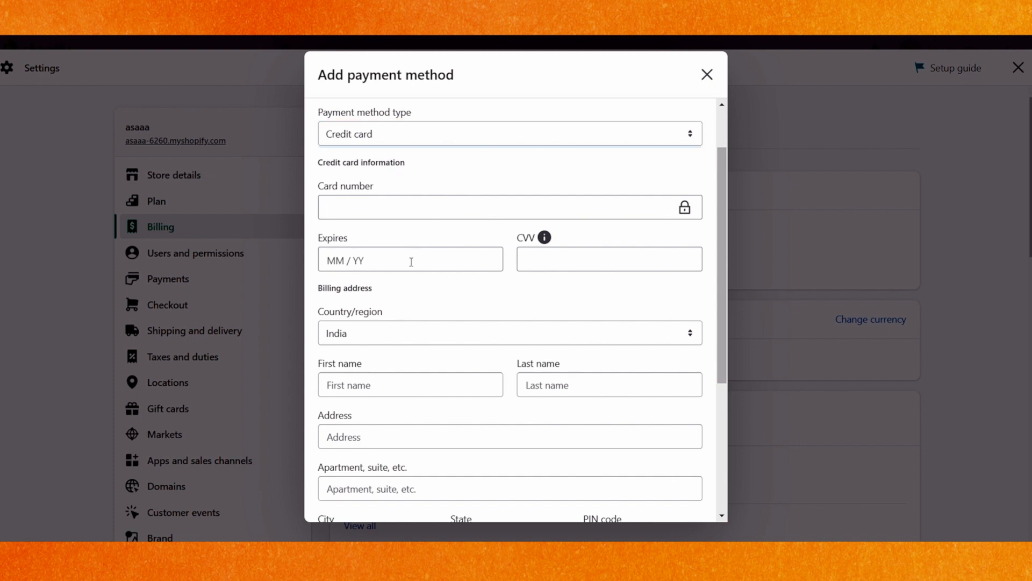
{"action": "scroll", "scroll_direction": "down", "scroll_amount": 3}
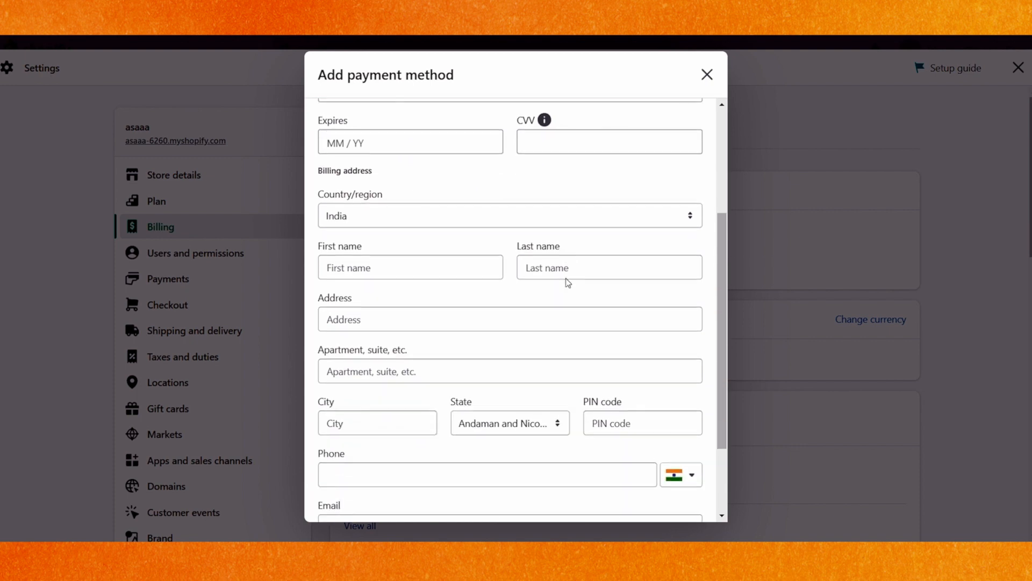
{"action": "scroll", "scroll_direction": "down", "scroll_amount": 3}
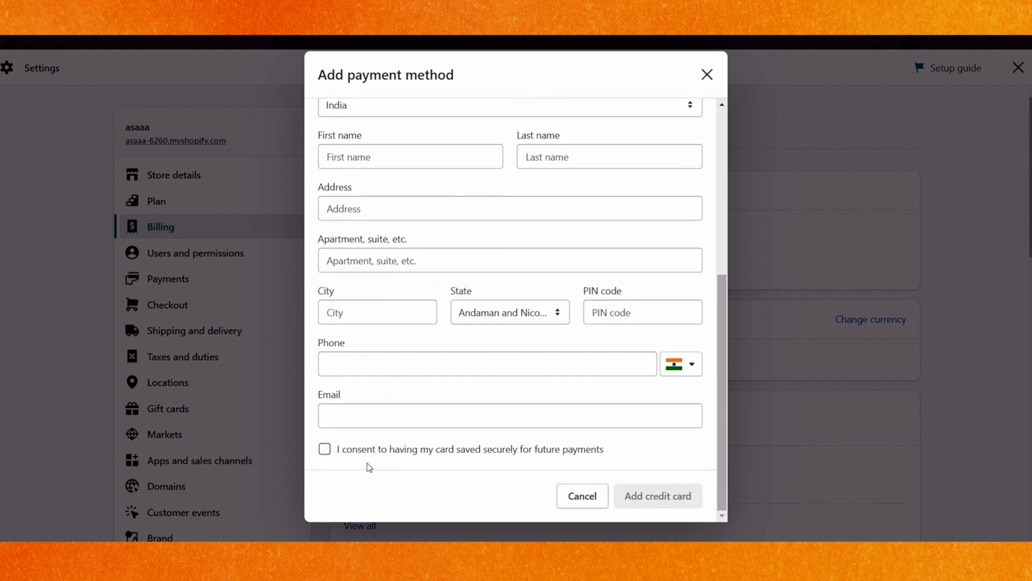
{"action": "left_click", "coordinate": [324, 449]}
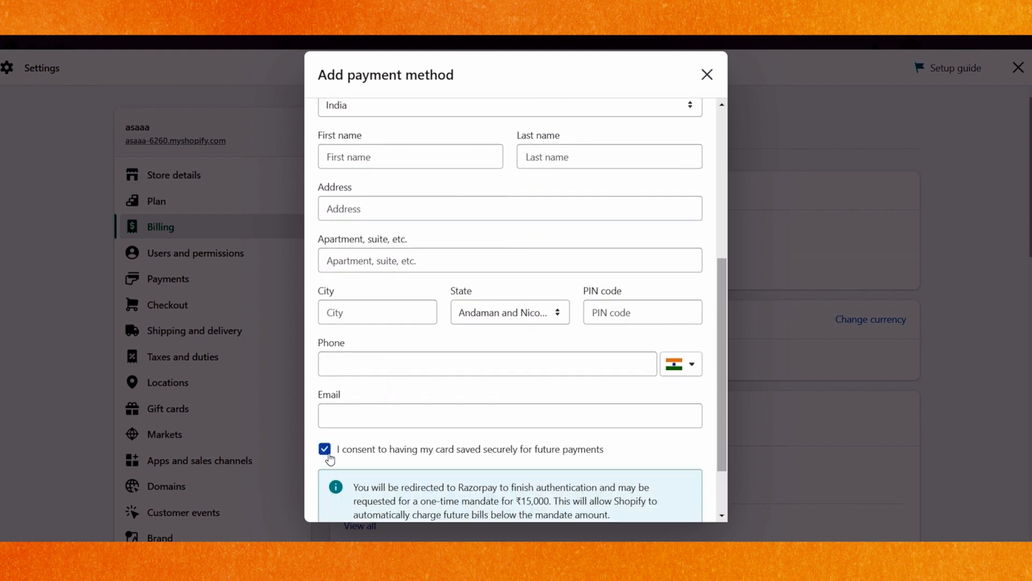
{"action": "scroll", "scroll_direction": "down", "scroll_amount": 3}
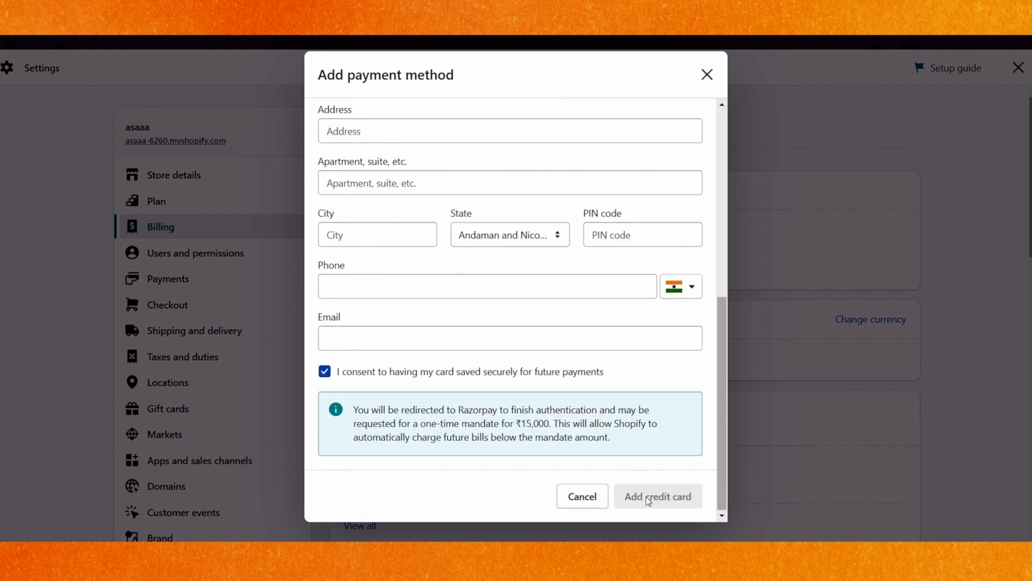
{"action": "left_click", "coordinate": [581, 496]}
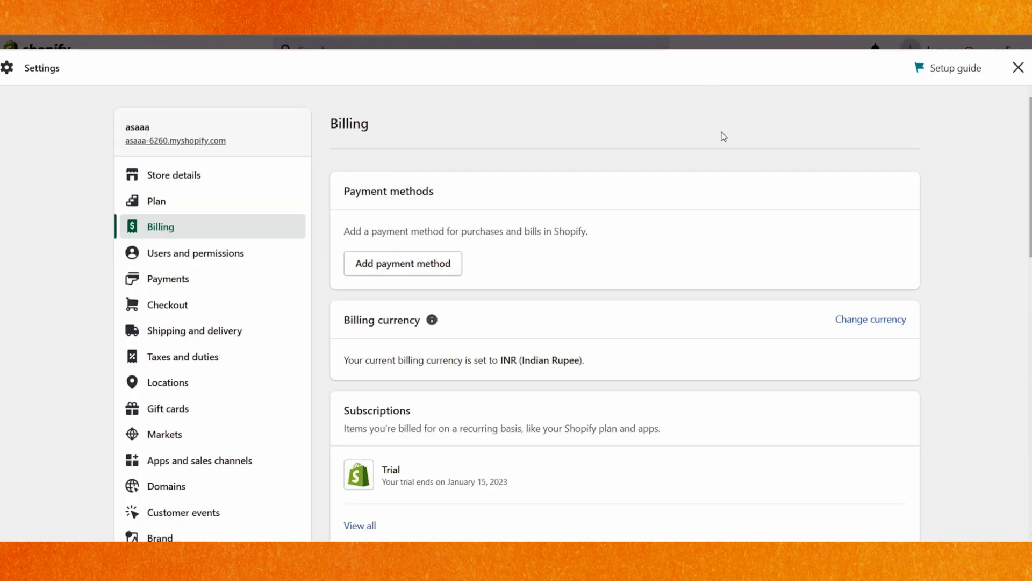
{"action": "mouse_move", "coordinate": [715, 191]}
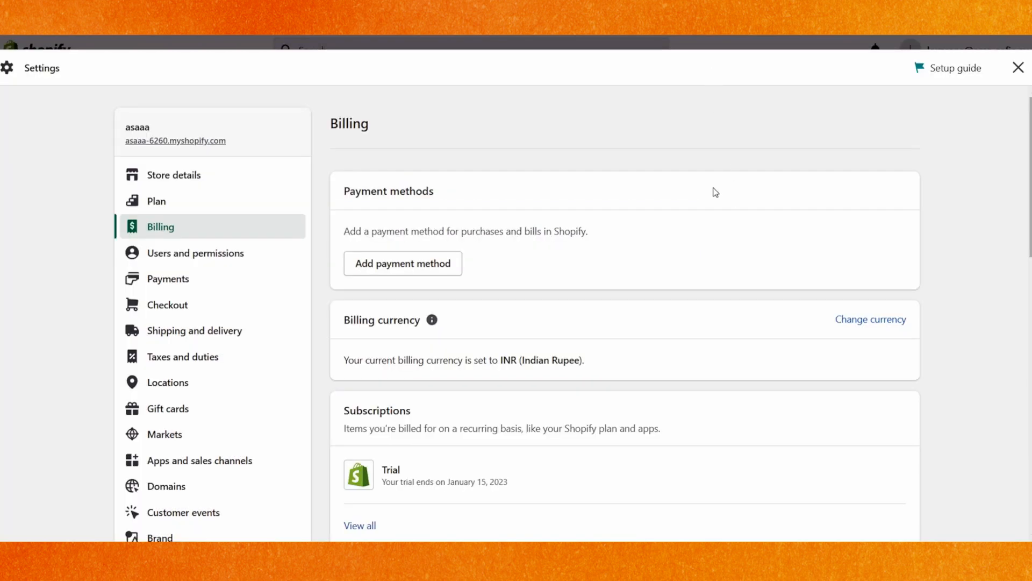
{"action": "mouse_move", "coordinate": [564, 522]}
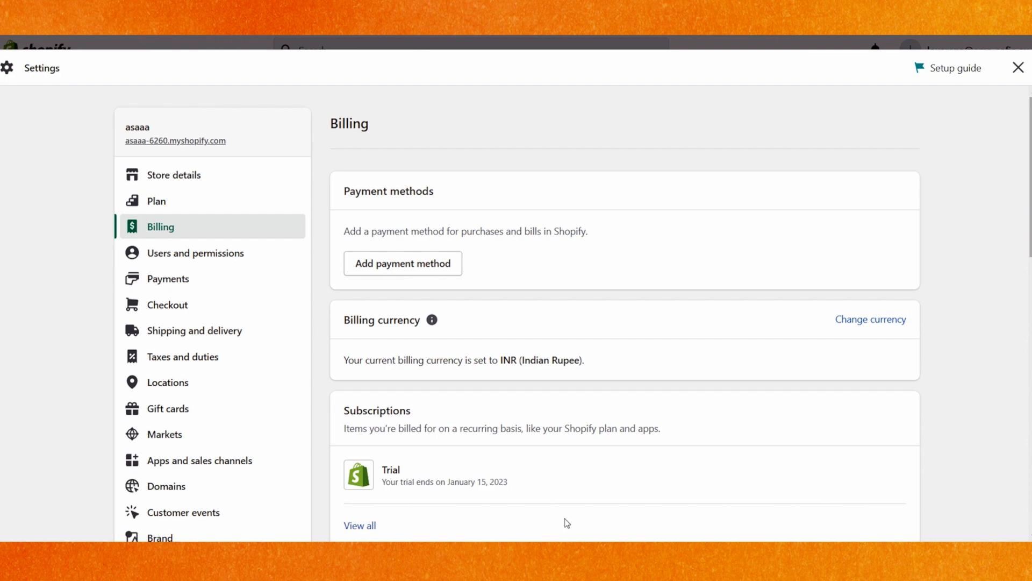
{"action": "mouse_move", "coordinate": [673, 317]}
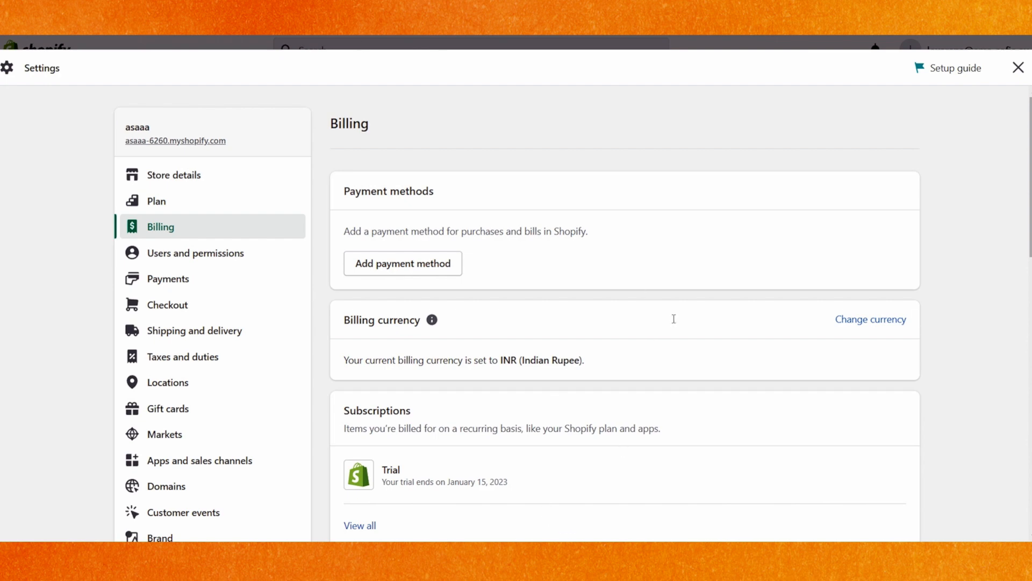
{"action": "mouse_move", "coordinate": [706, 274]}
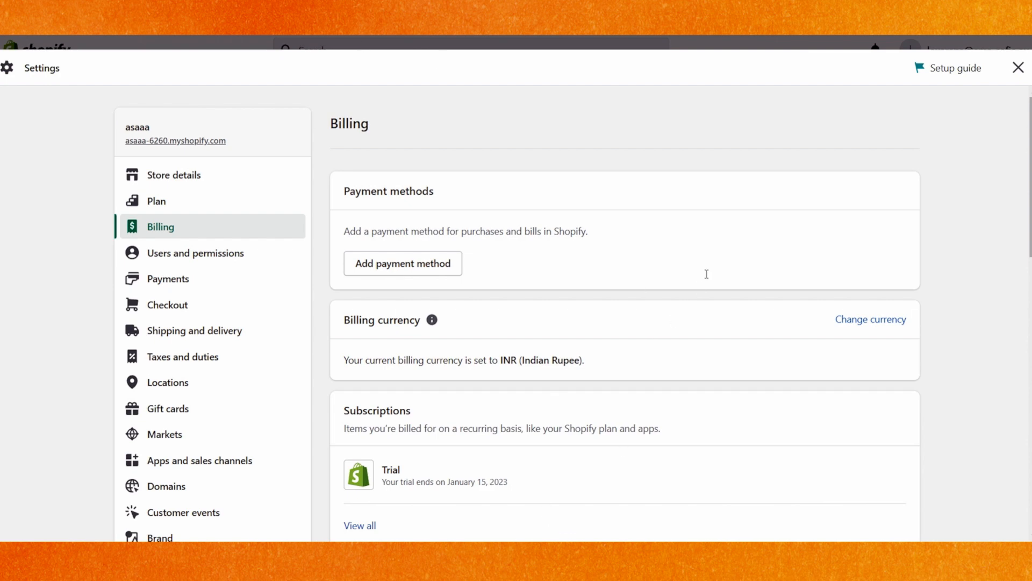